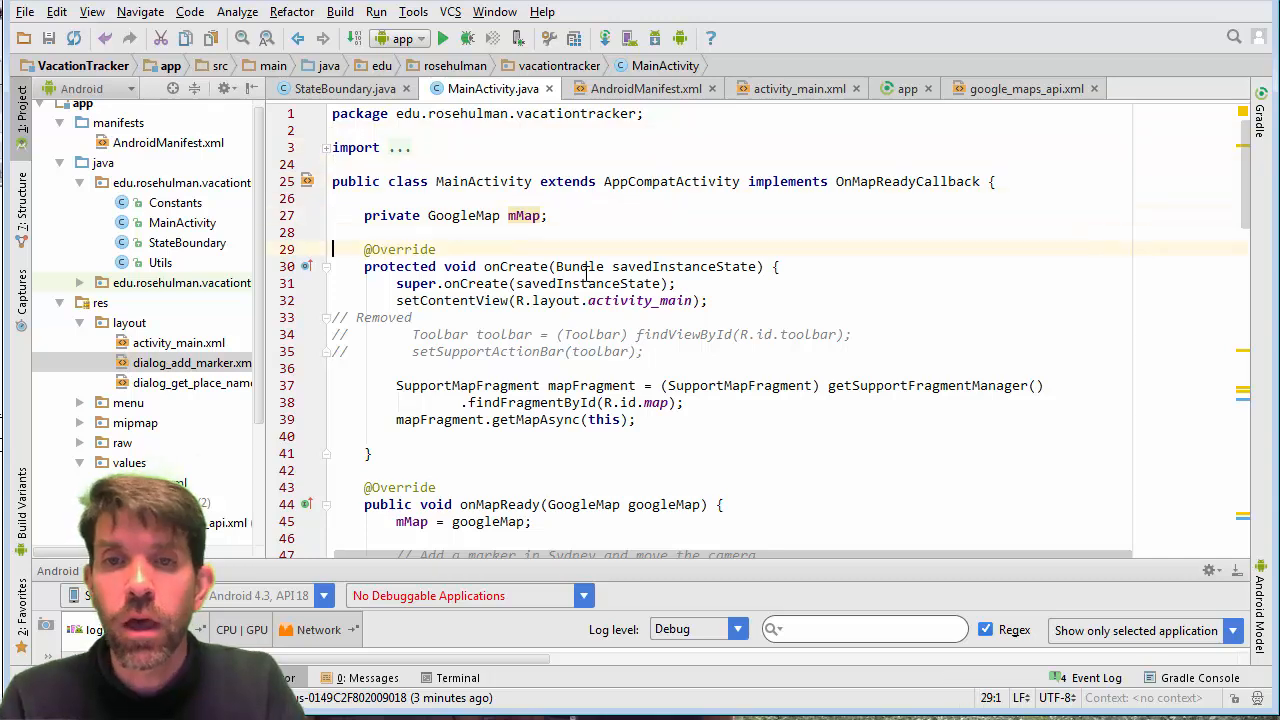
Step: Scroll to the Sydney coordinates line and select its latitude value
scroll(down, 3)
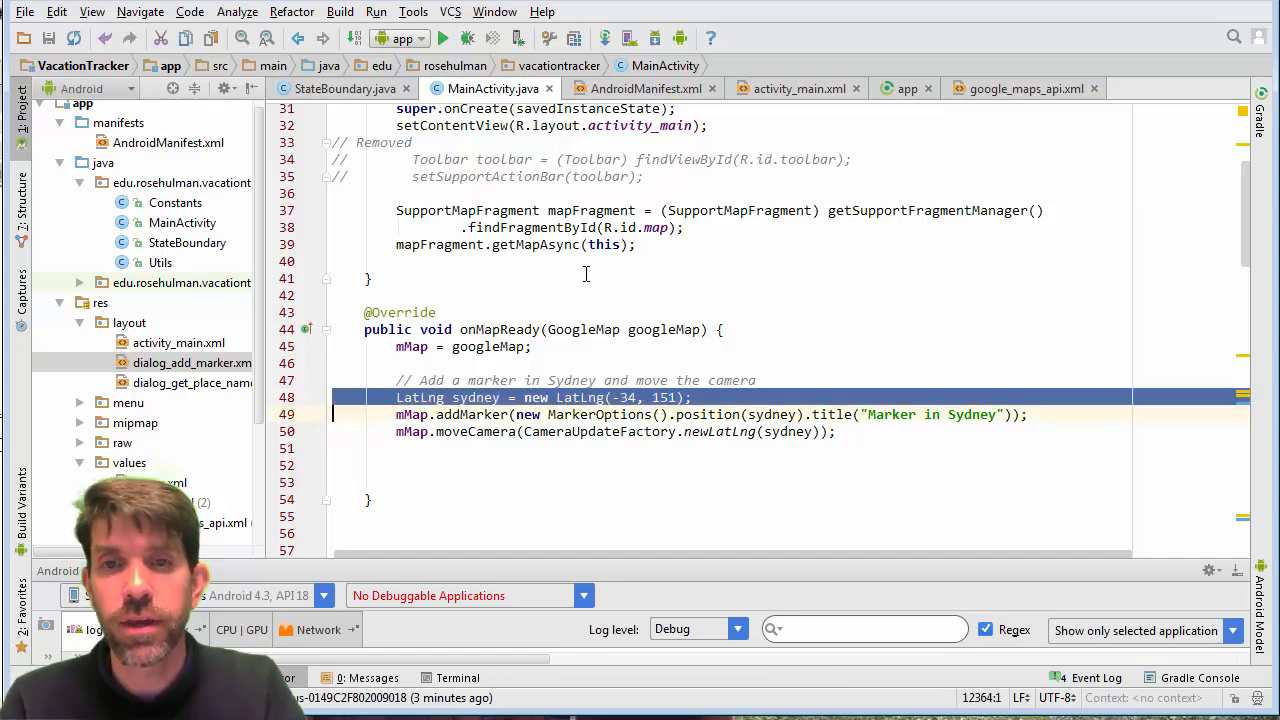
click(620, 397)
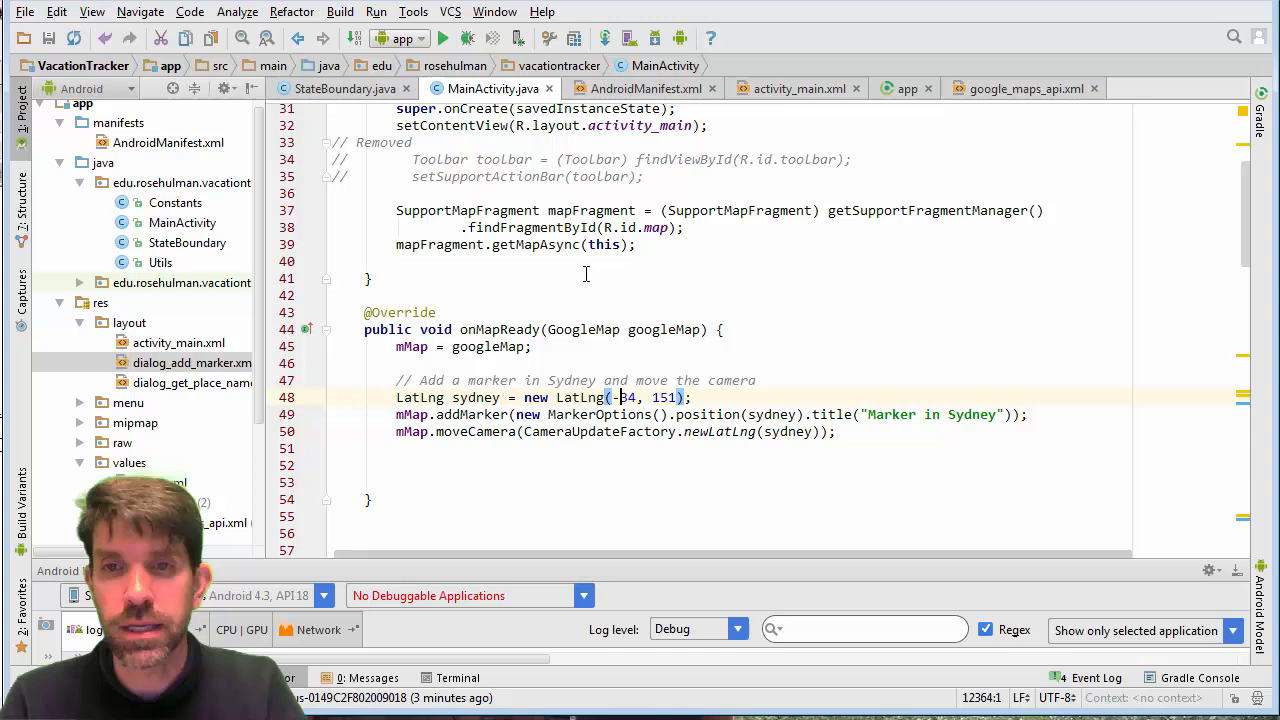
double_click(650, 397)
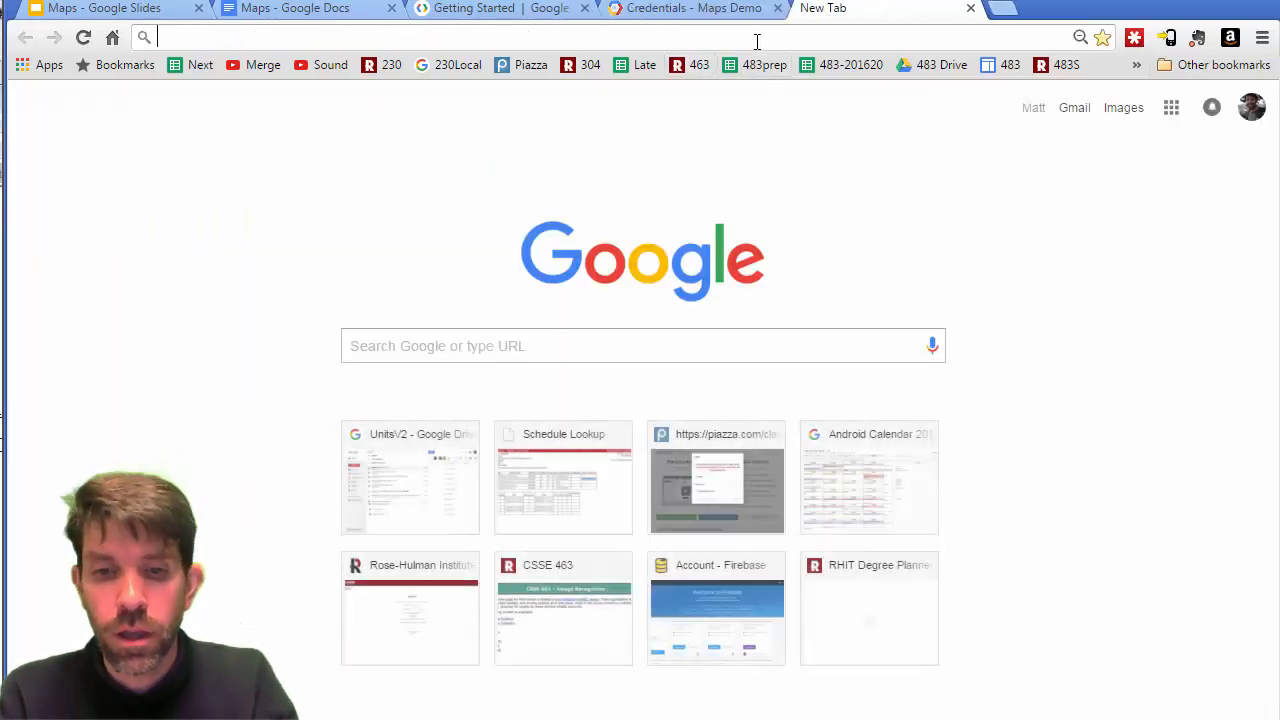
Step: Search 'latitude longitude terre' and select the result 39.4696° N, 87.3898° W
text(latitude)
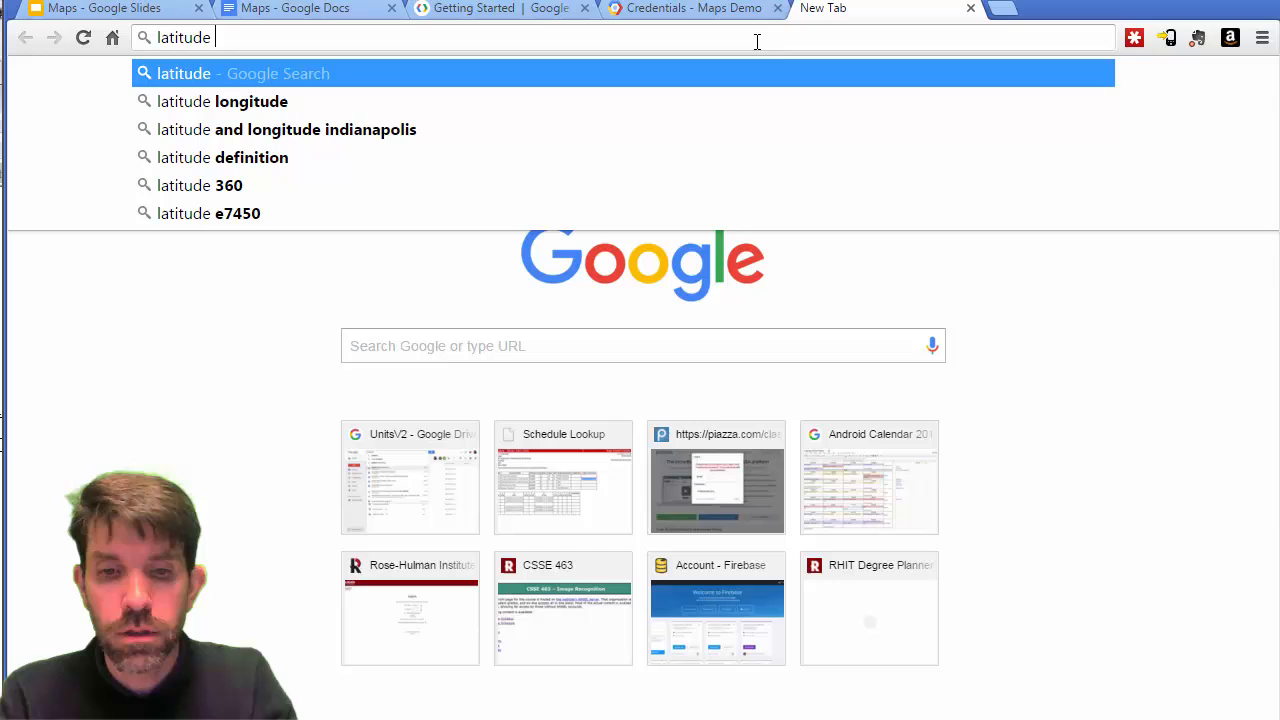
text(longitude)
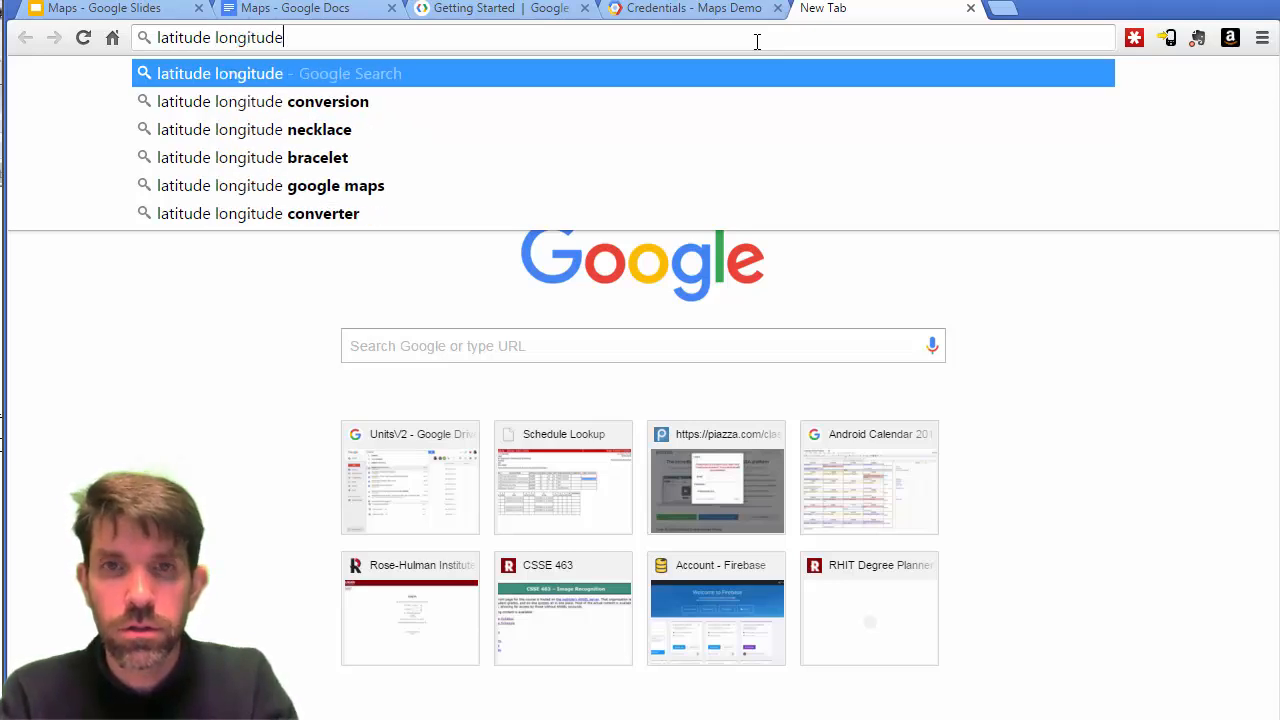
text(terre haute)
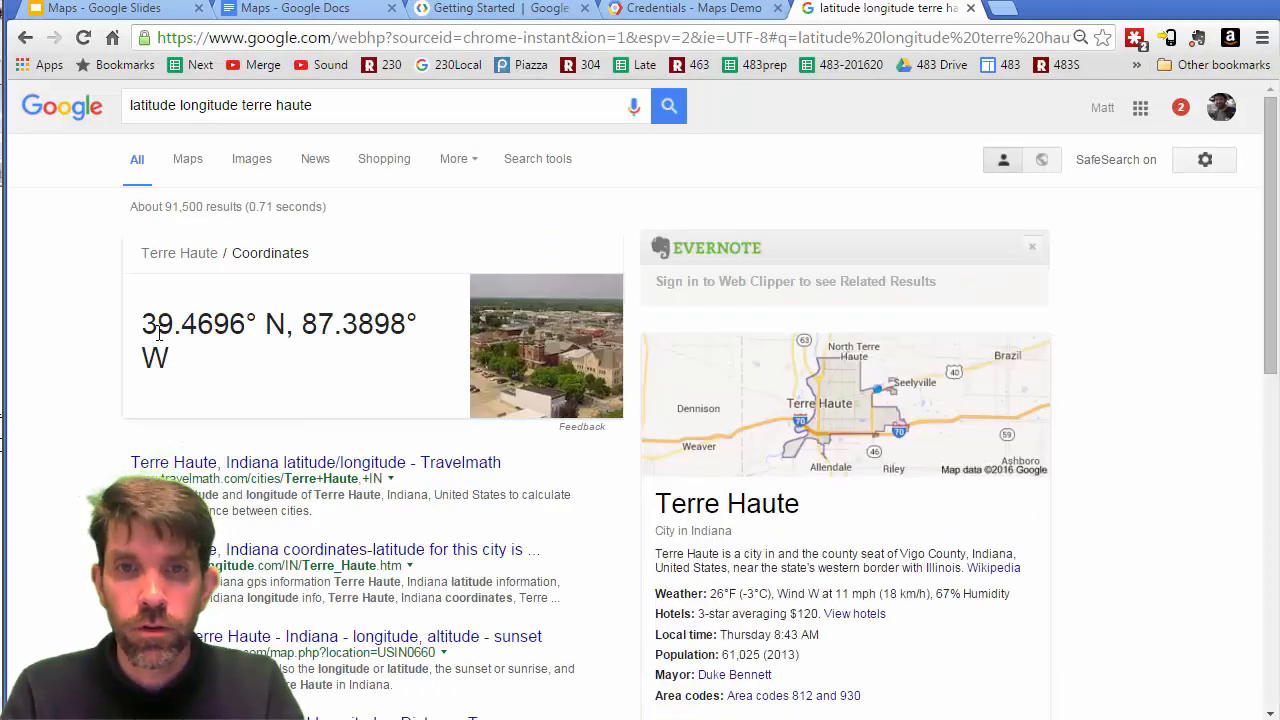
drag(142, 323, 417, 323)
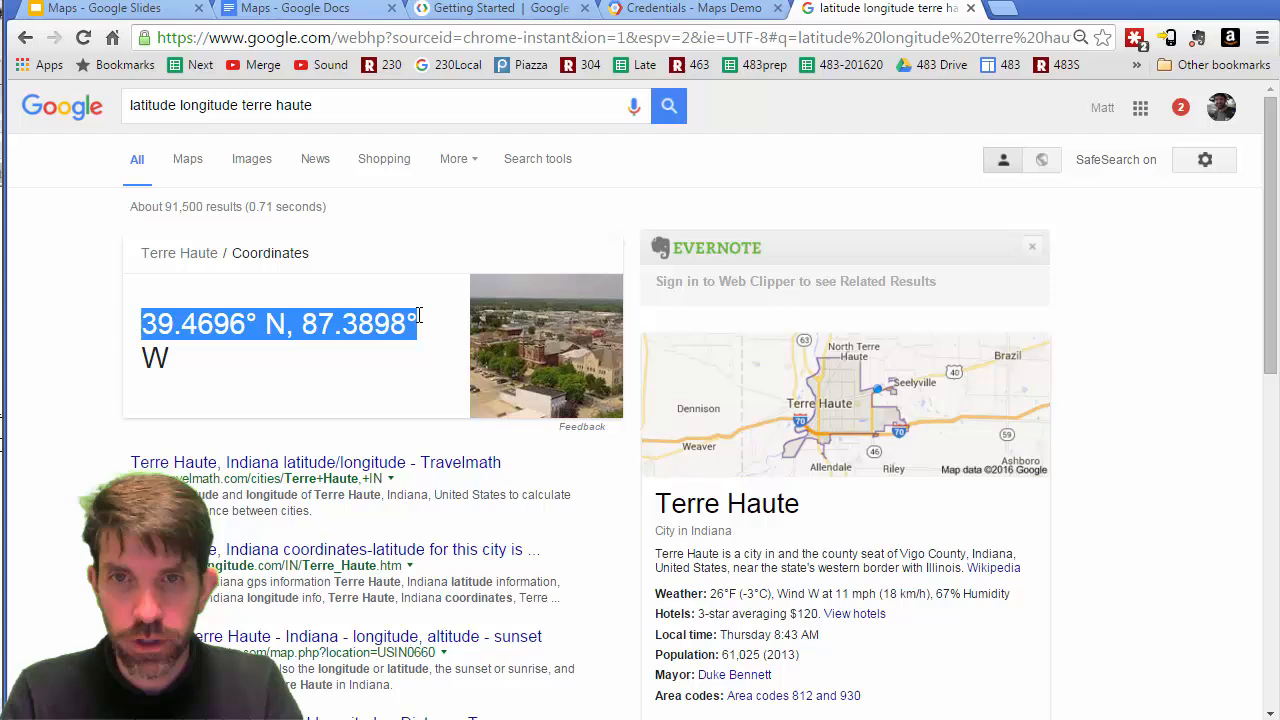
drag(420, 324, 155, 357)
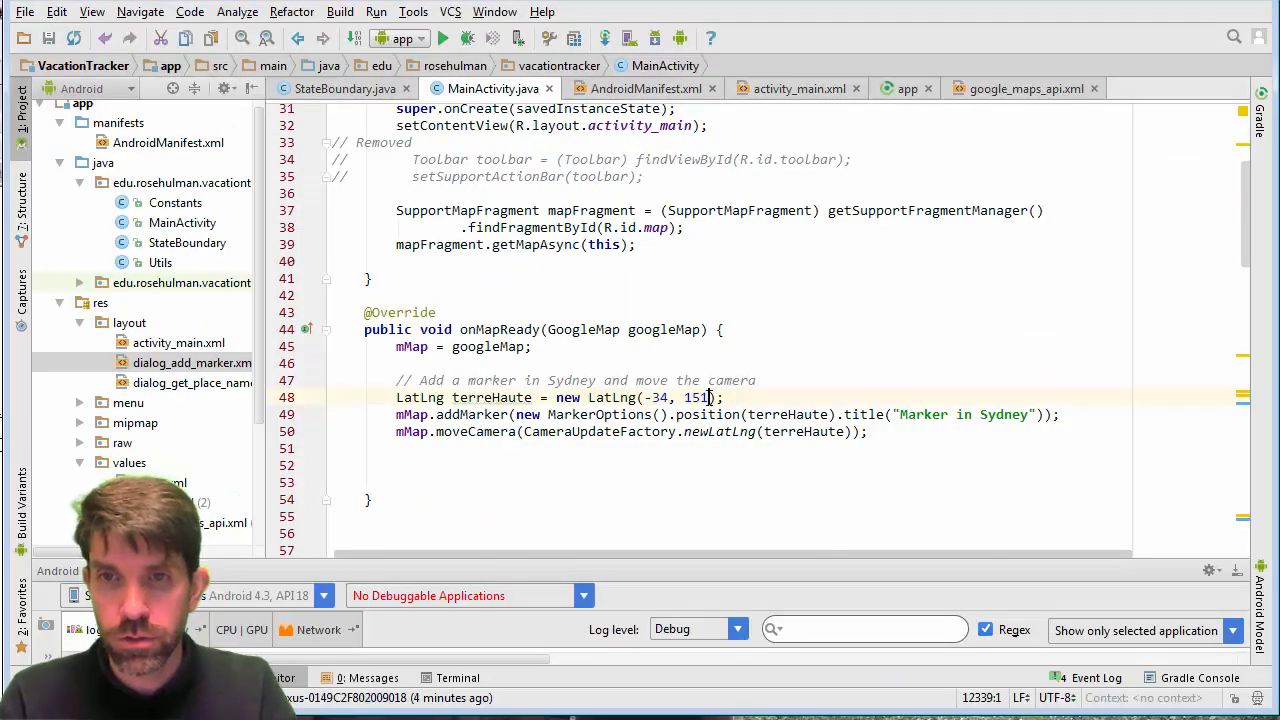
Step: Replace the Sydney coordinates with 39.4696, -87.3898 and retitle the marker 'Terre Haute'
double_click(680, 397)
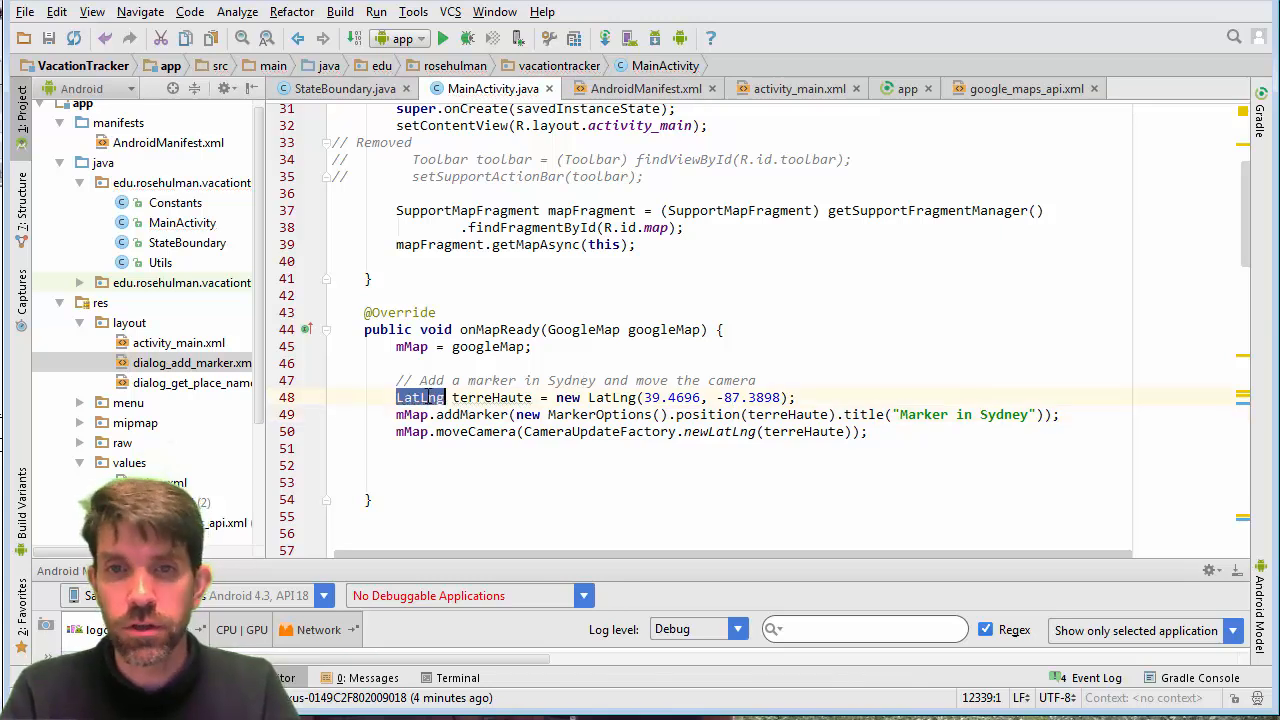
click(420, 397)
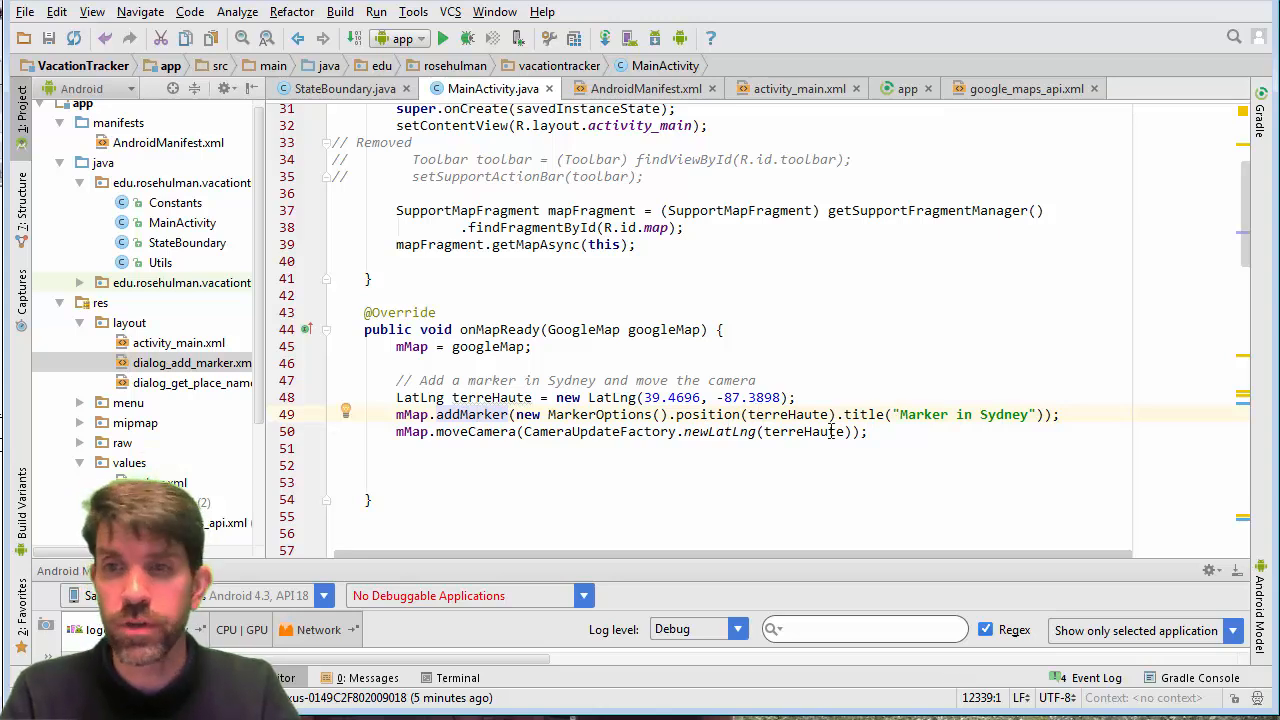
double_click(935, 414)
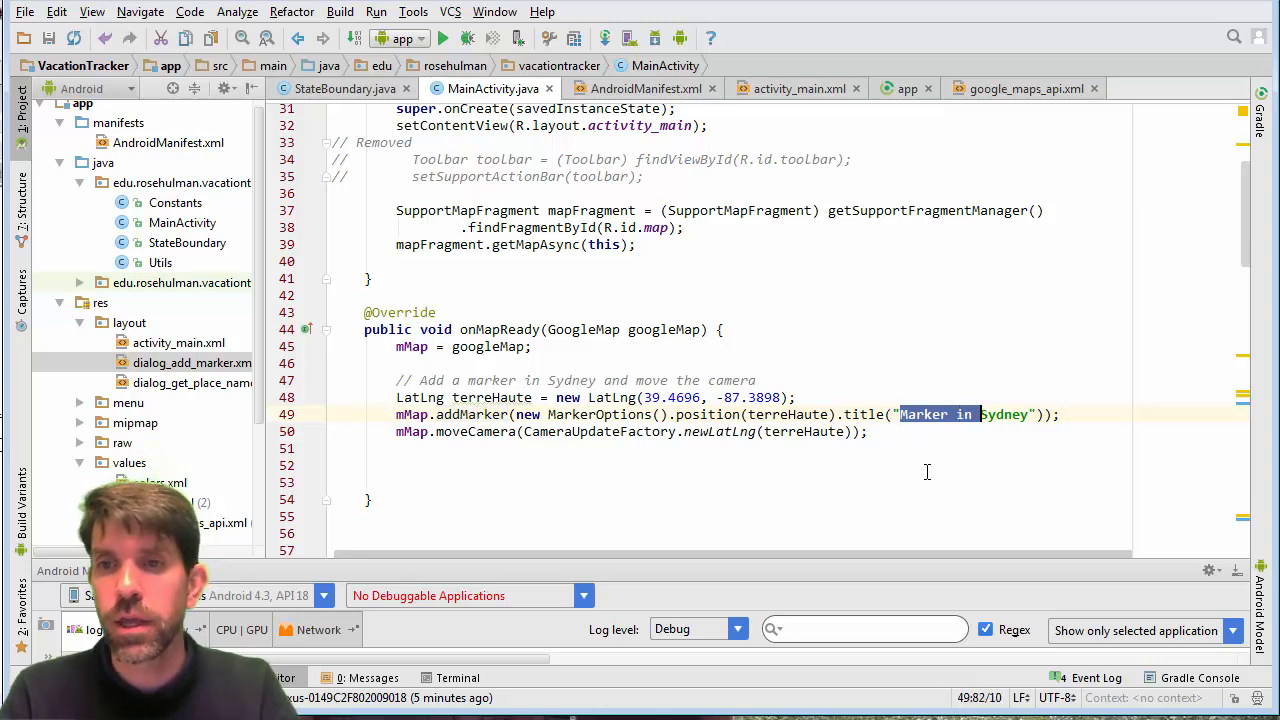
text(Terre)
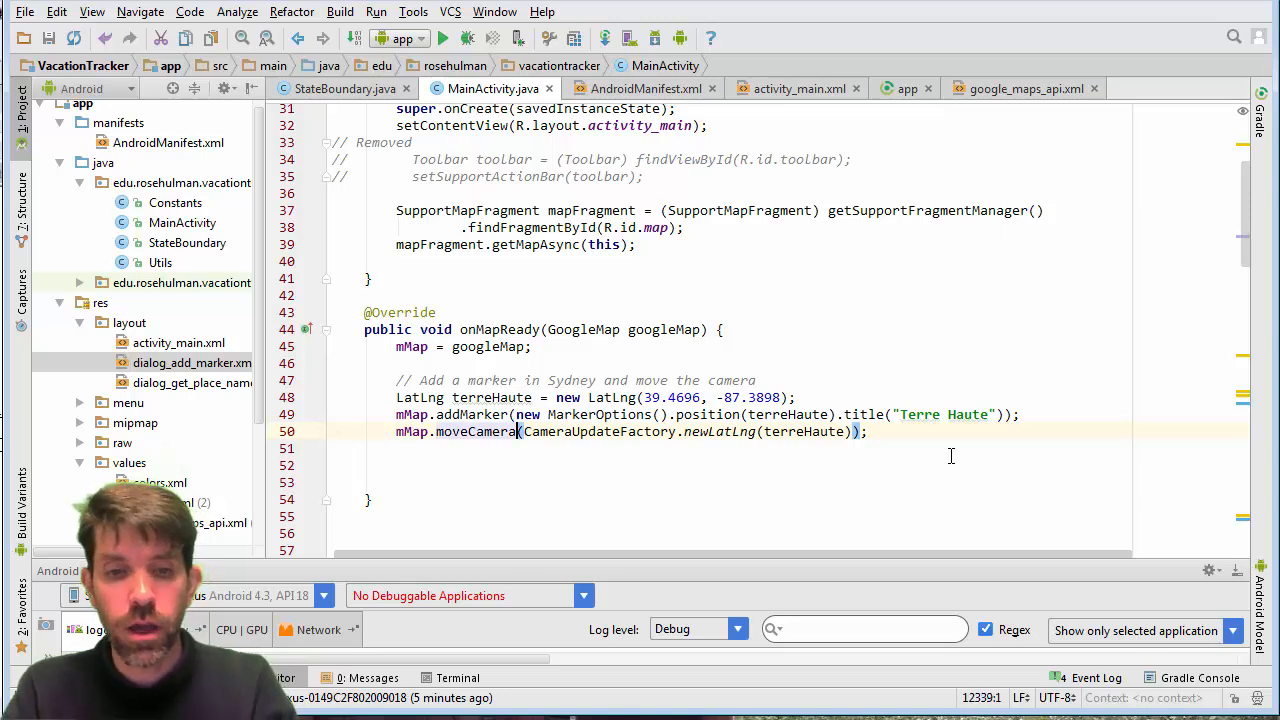
click(442, 38)
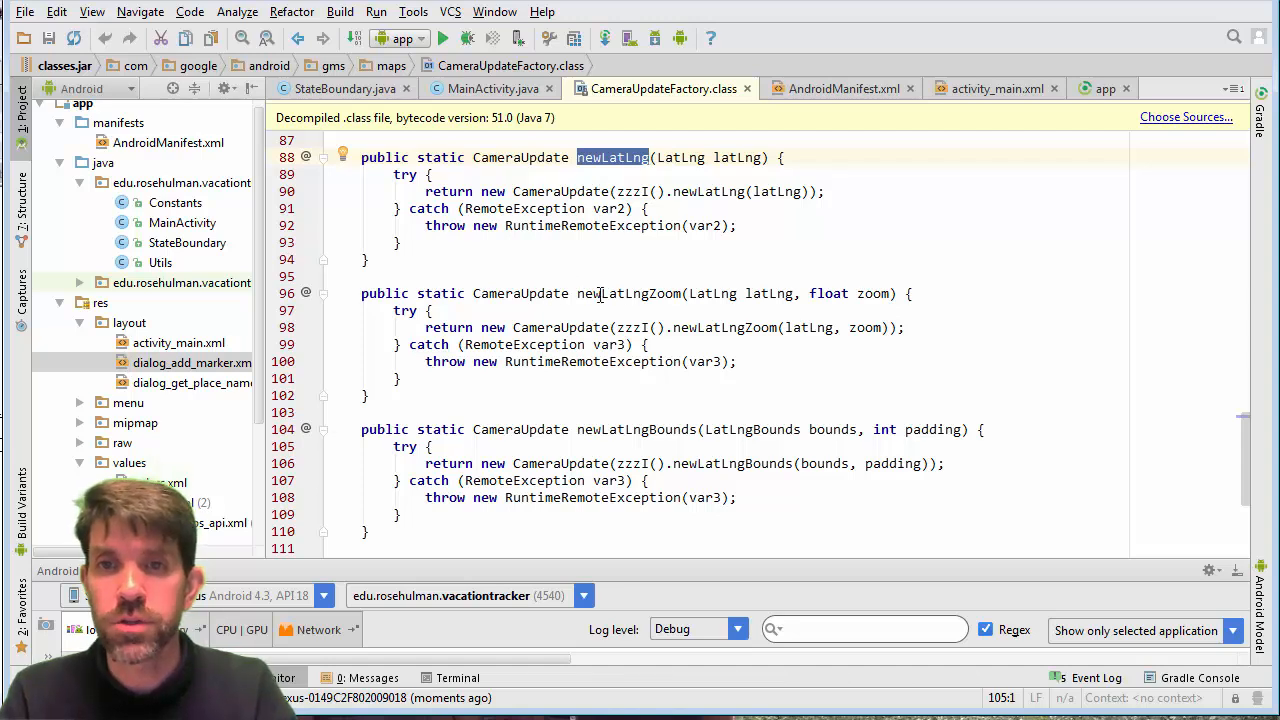
Step: Inspect newLatLngZoom in CameraUpdateFactory.class, then return to MainActivity
double_click(662, 293)
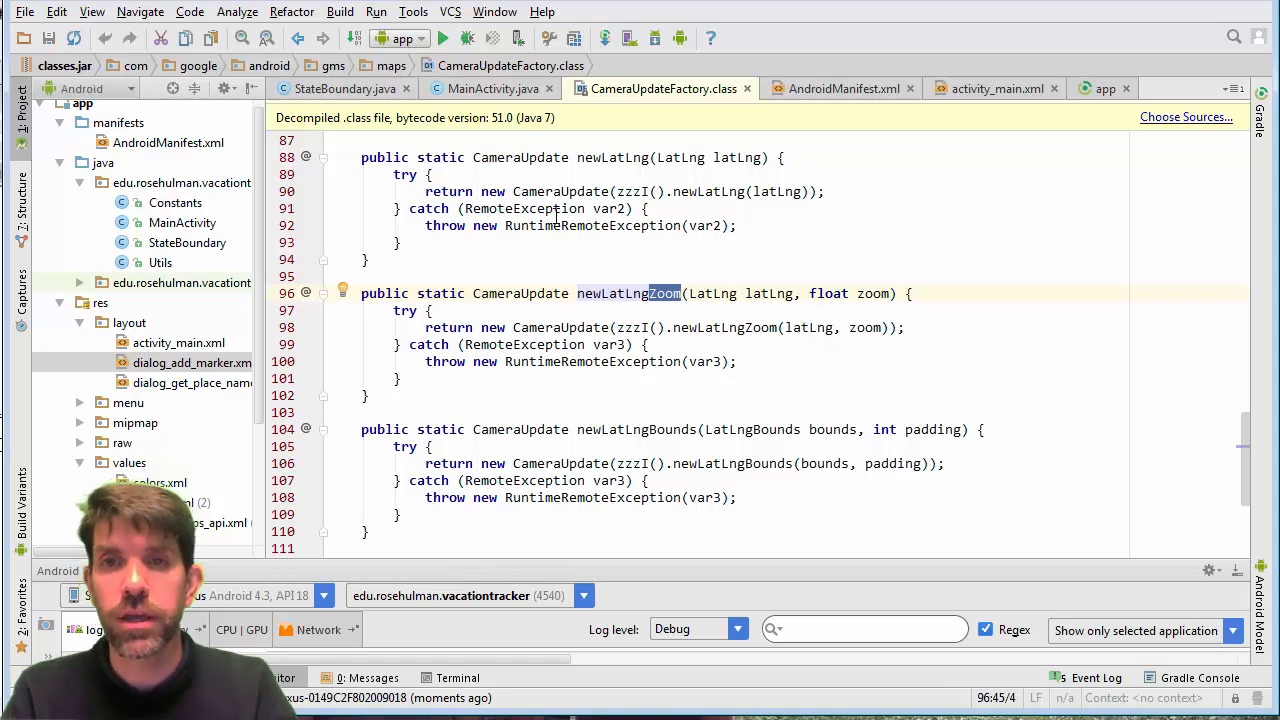
mouse_move(580, 272)
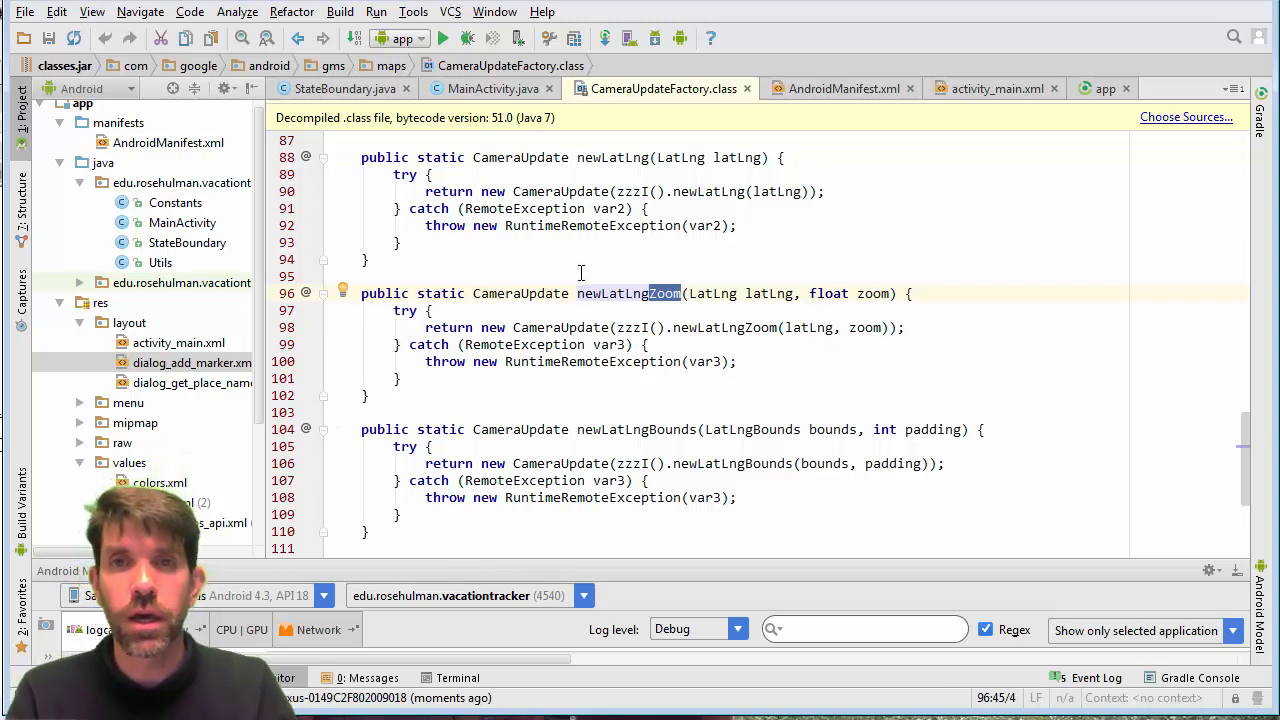
click(489, 88)
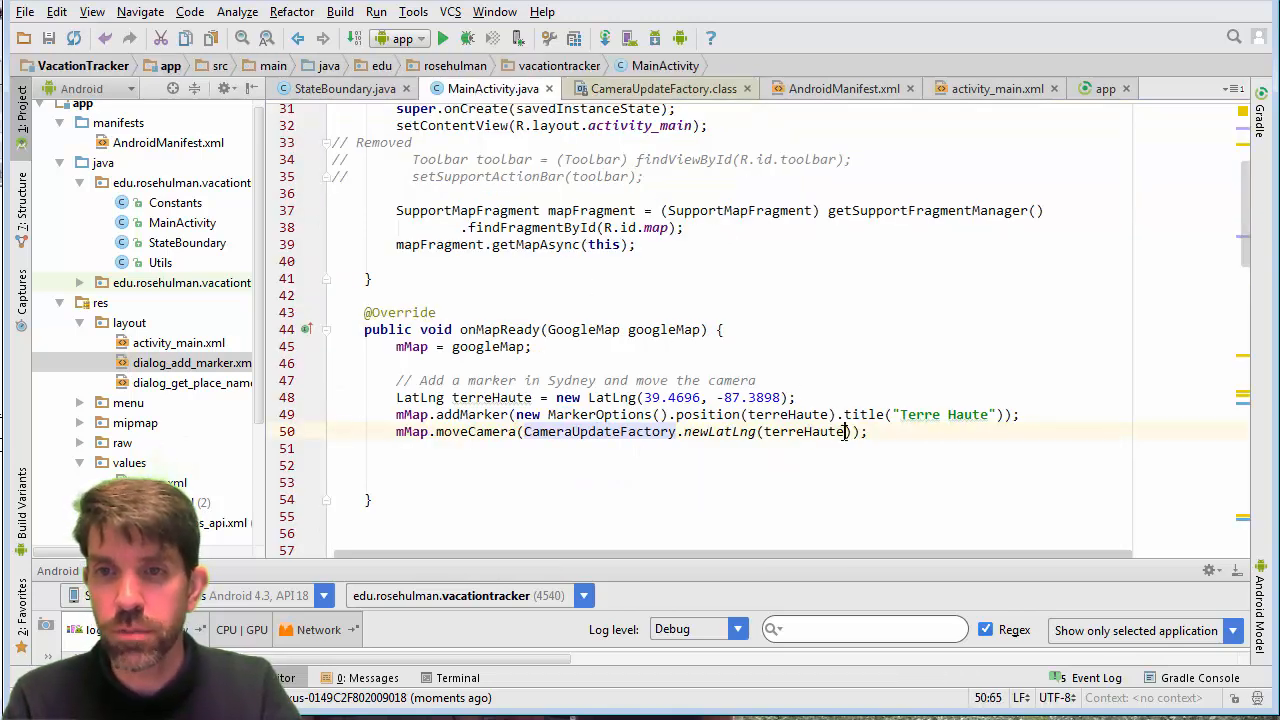
Step: Change newLatLng(terreHaute) to newLatLngZoom(terreHaute, 5.0f)
text(Z)
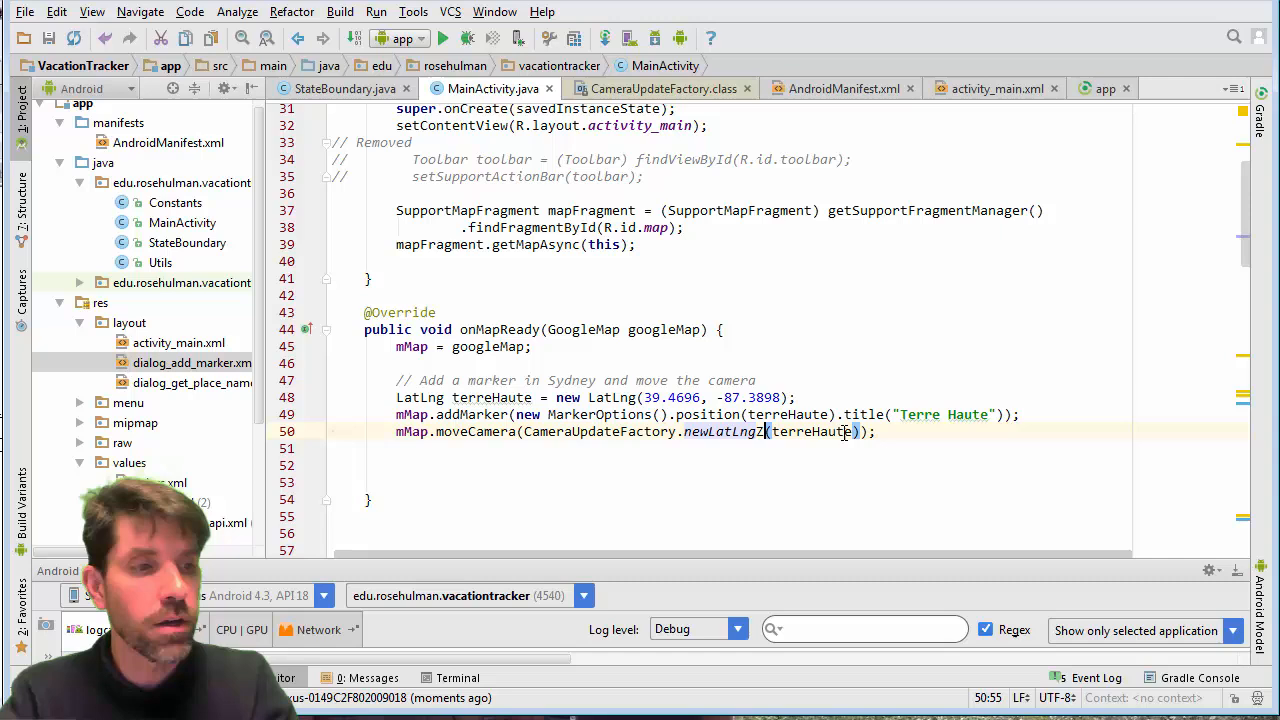
text(oom)
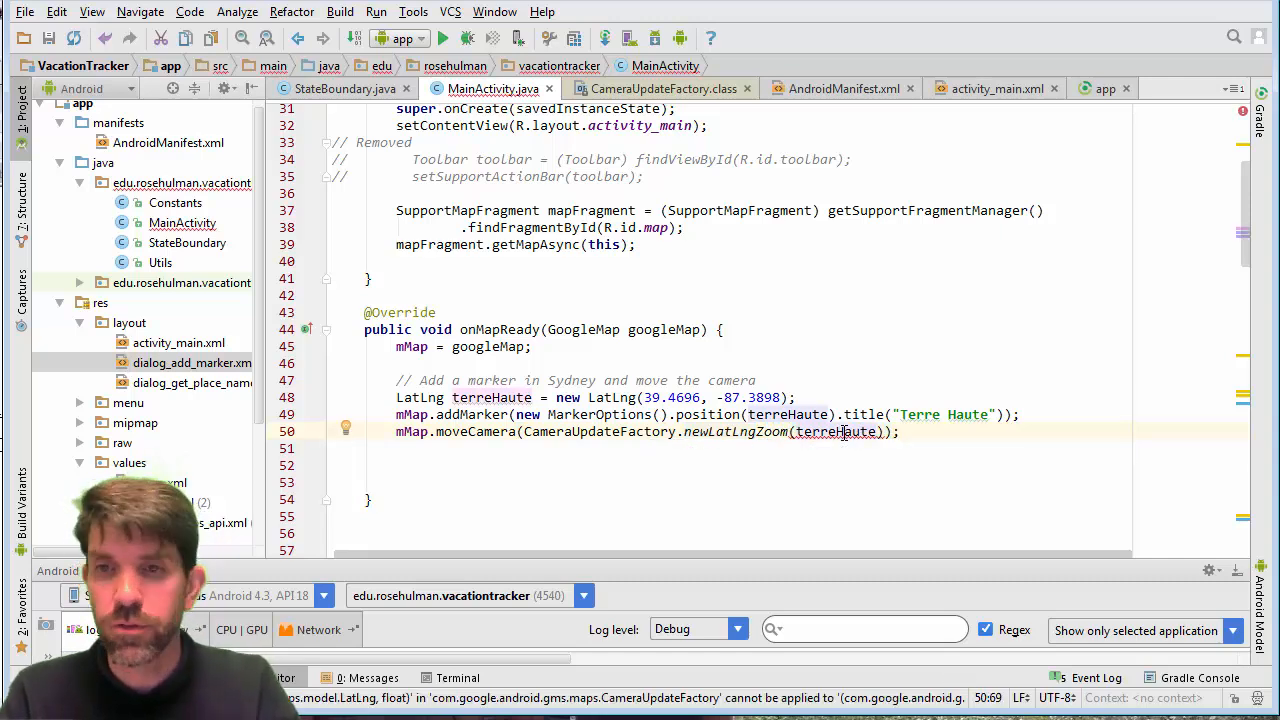
text(, 5)
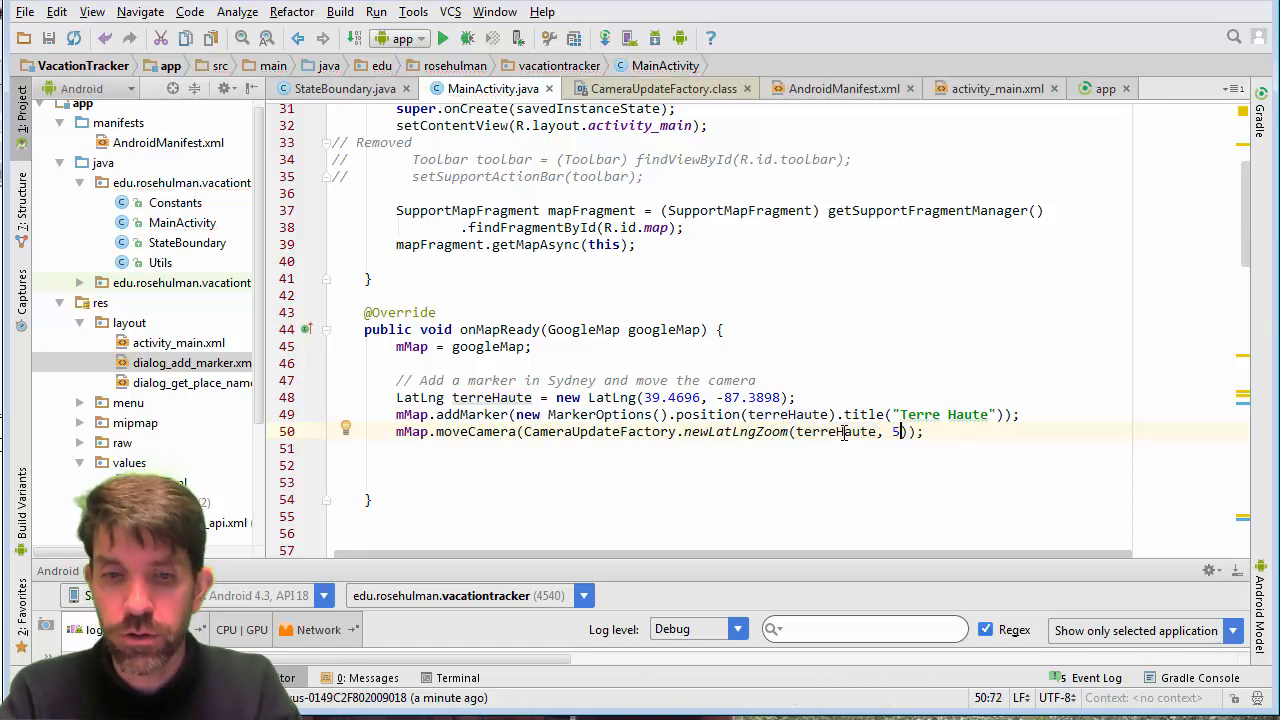
text(.0f)
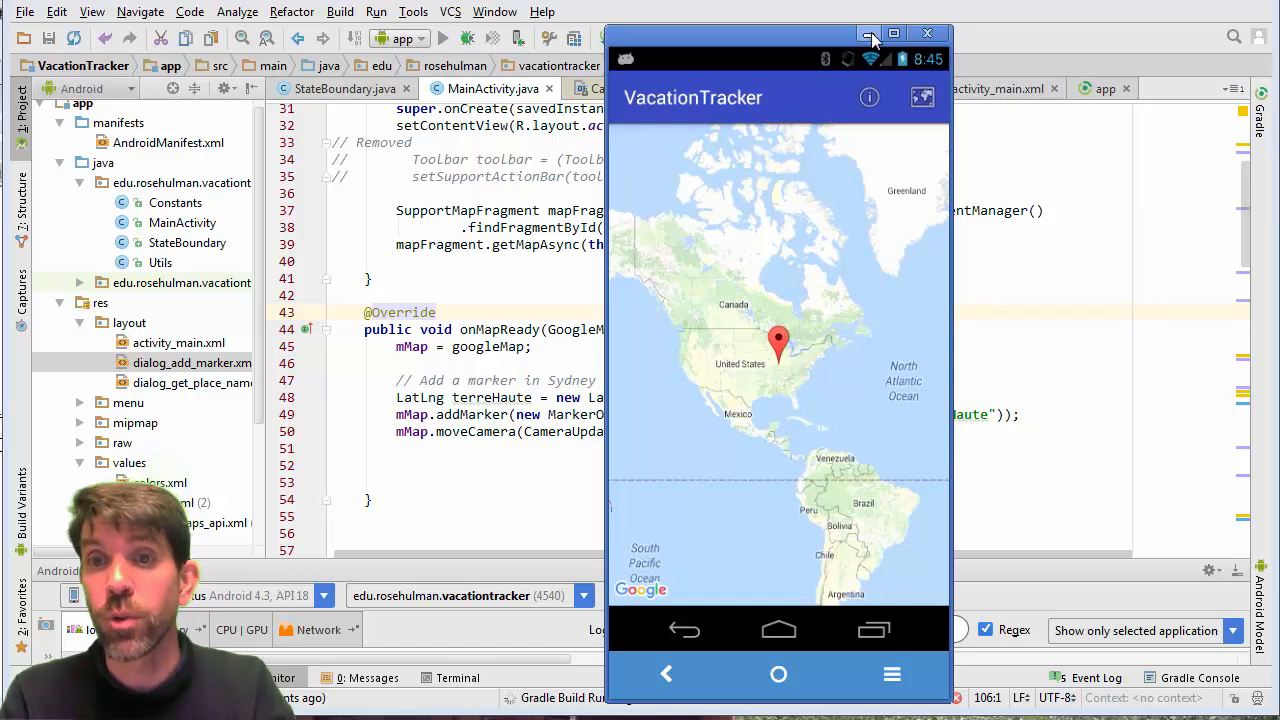
mouse_move(868, 33)
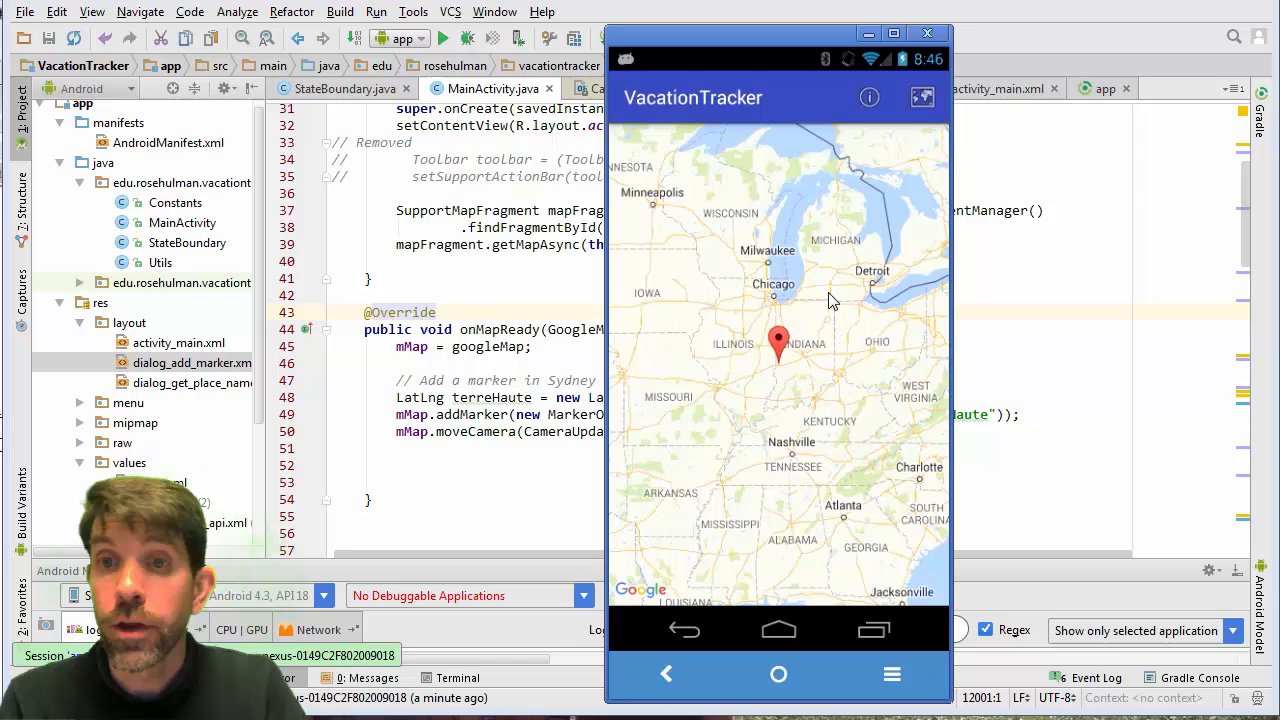
mouse_move(815, 368)
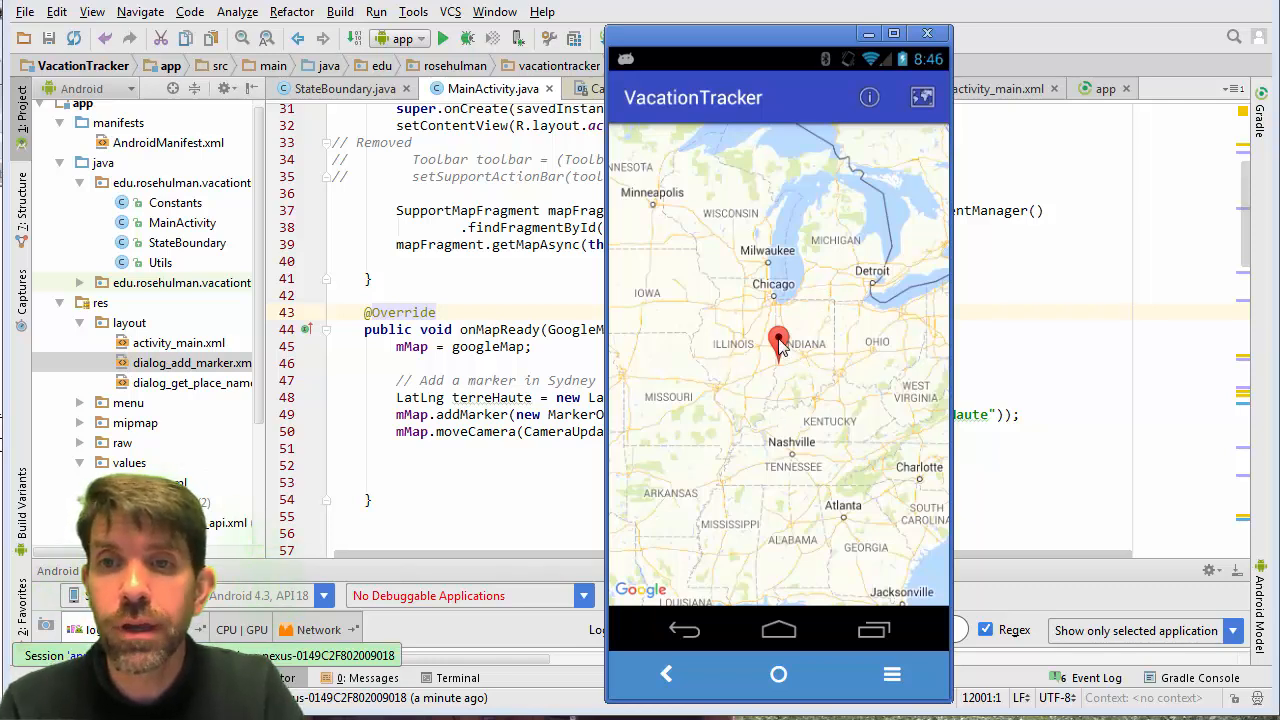
Step: Tap the red map marker to show its 'Terre Haute' title
click(779, 343)
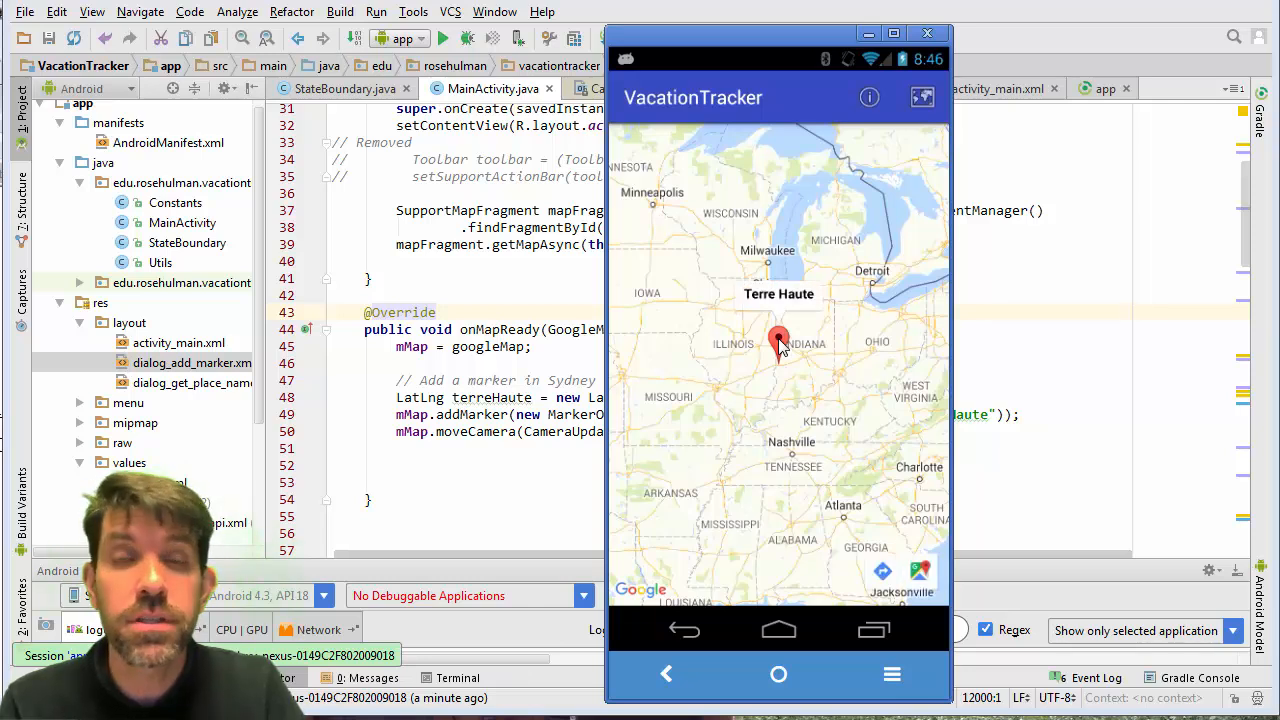